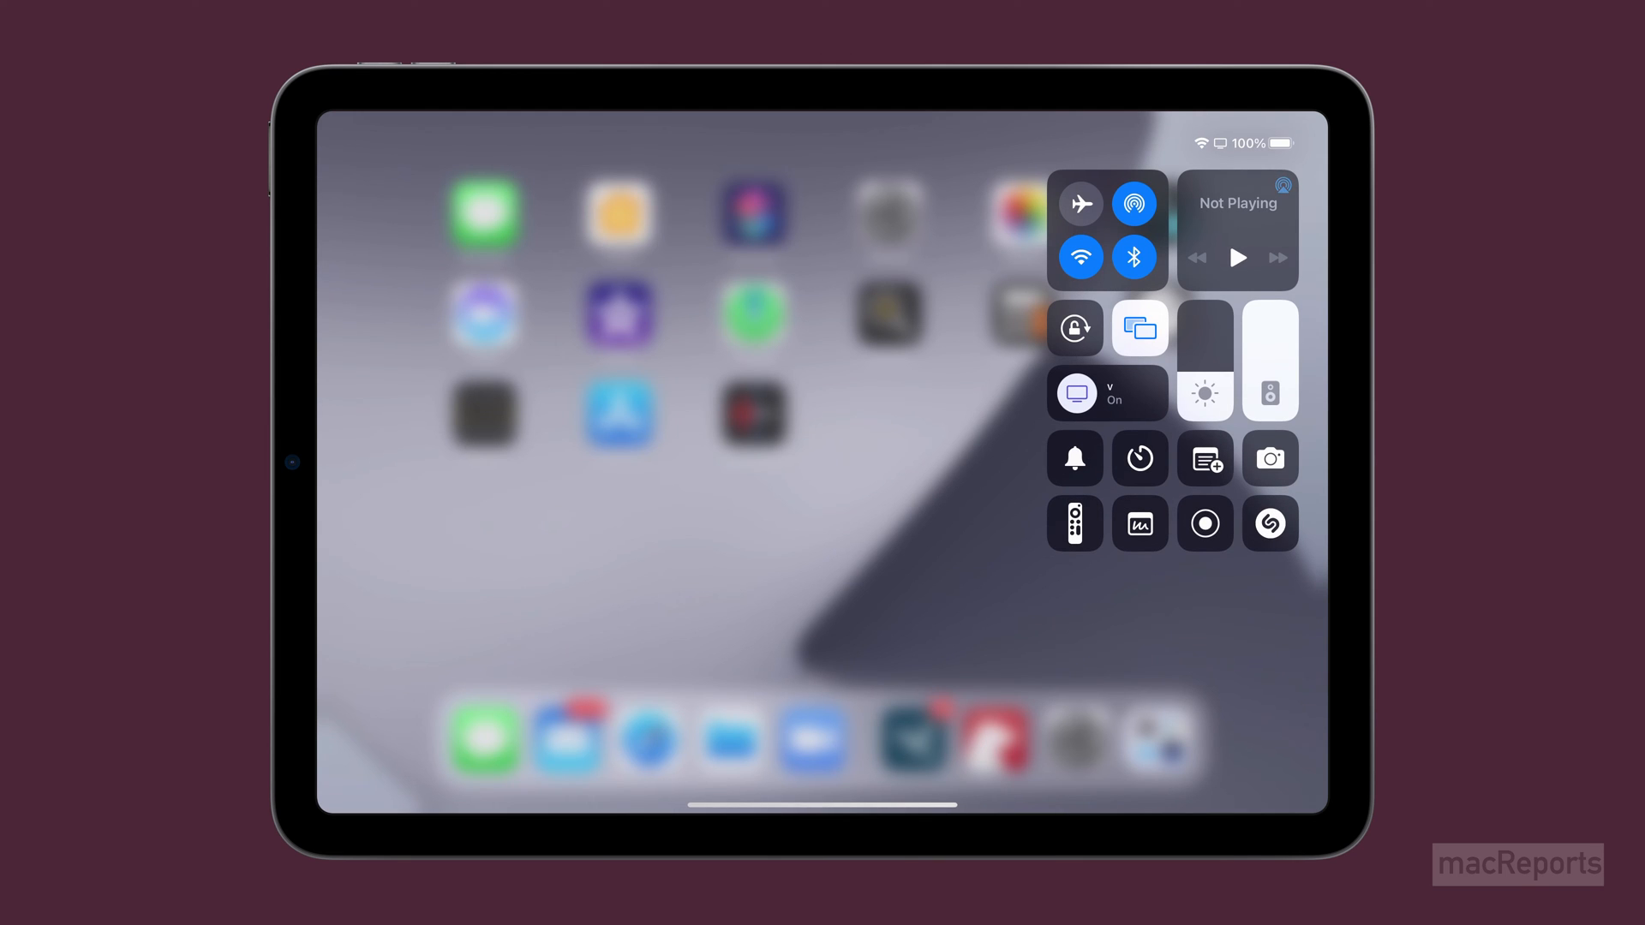
# - Switch on the Rotation Lock toggle in Control Center to fix the screen orientation
pyautogui.click(1074, 327)
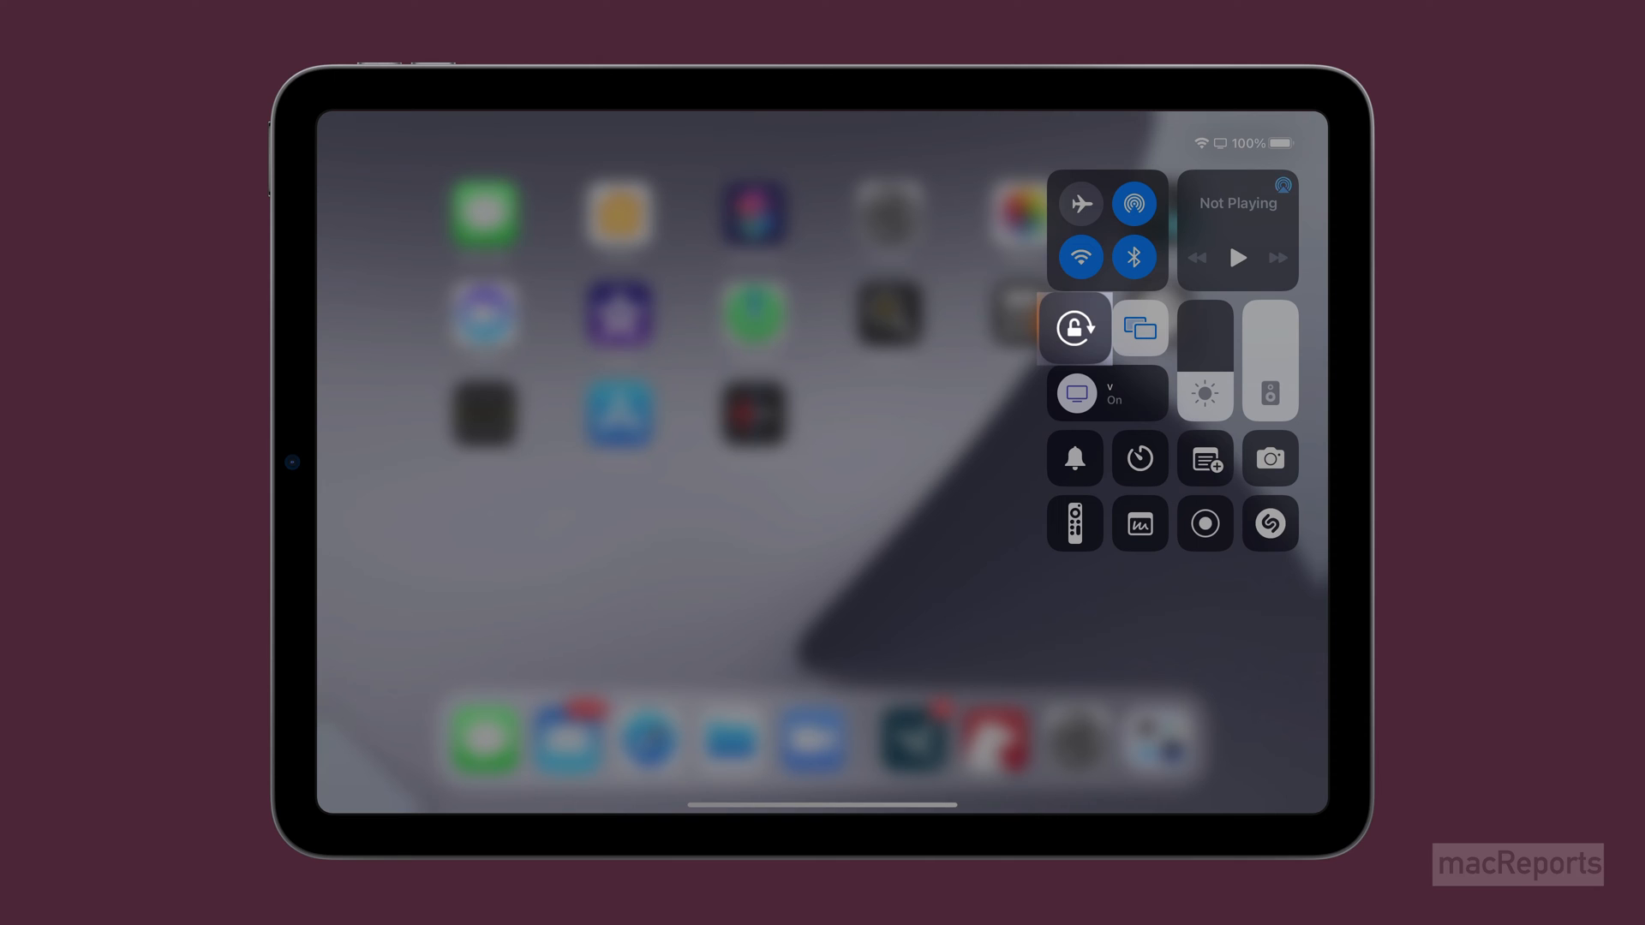
pyautogui.click(1074, 328)
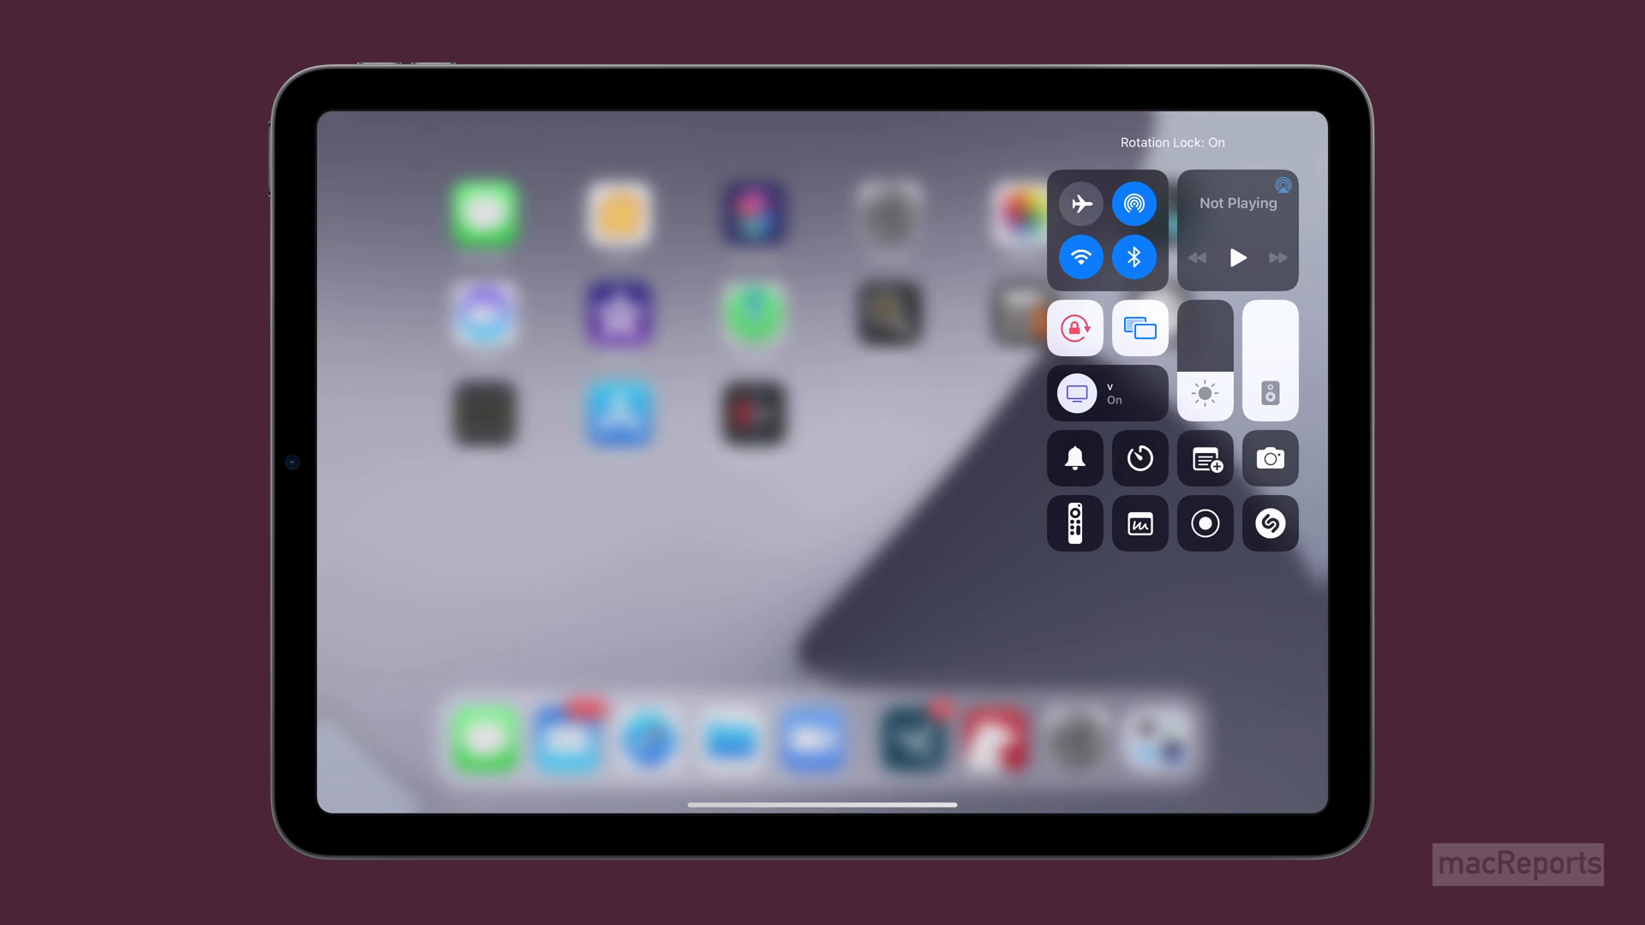